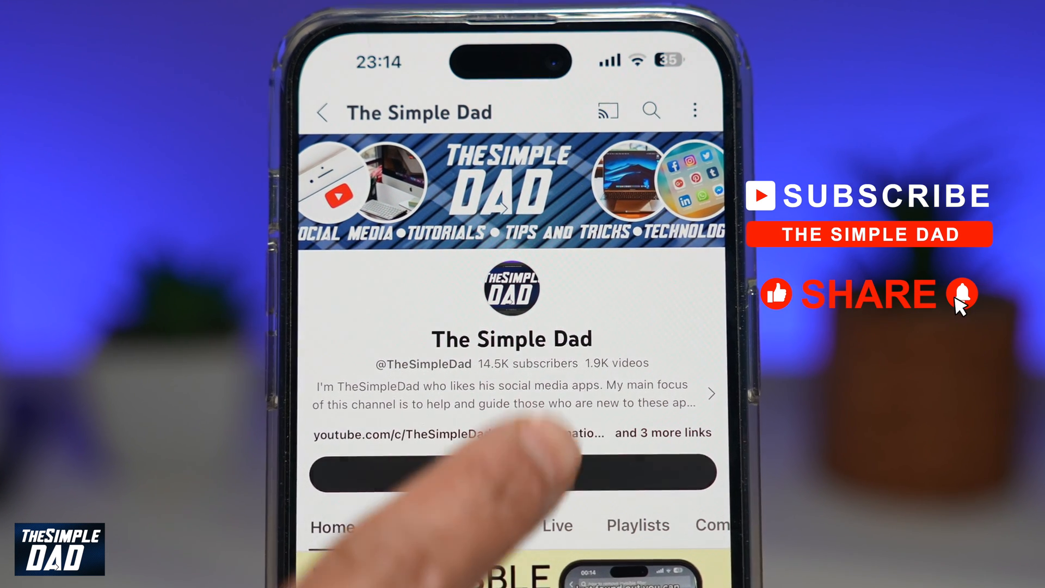
Subscribe to The Simple Dad channel so its page shows Subscribed.
left_click(510, 472)
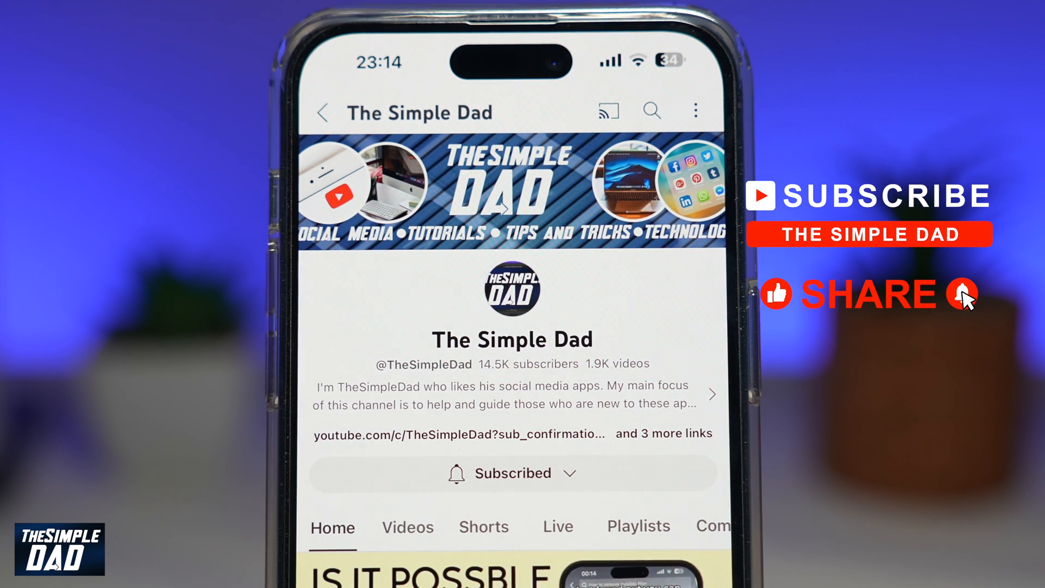